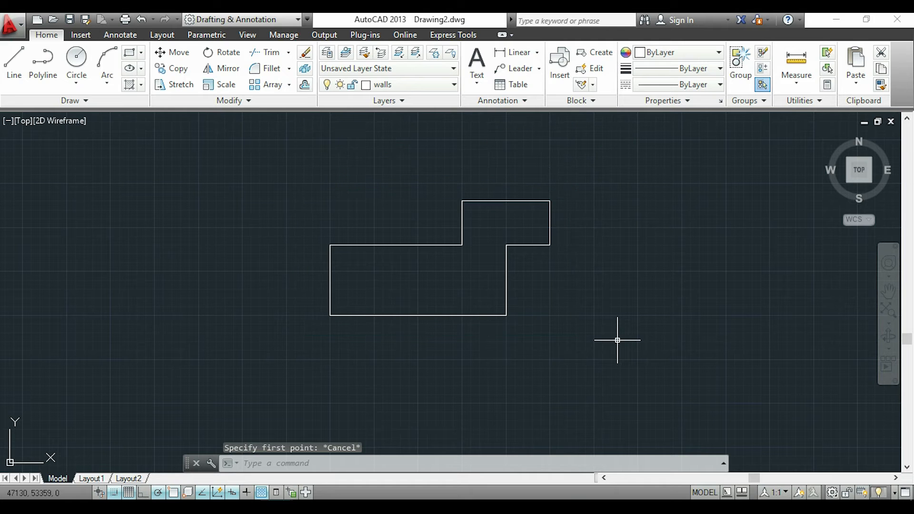
# Start a LINE snapped exactly to a corner endpoint of the stepped wall outline.
pyautogui.write('lin')
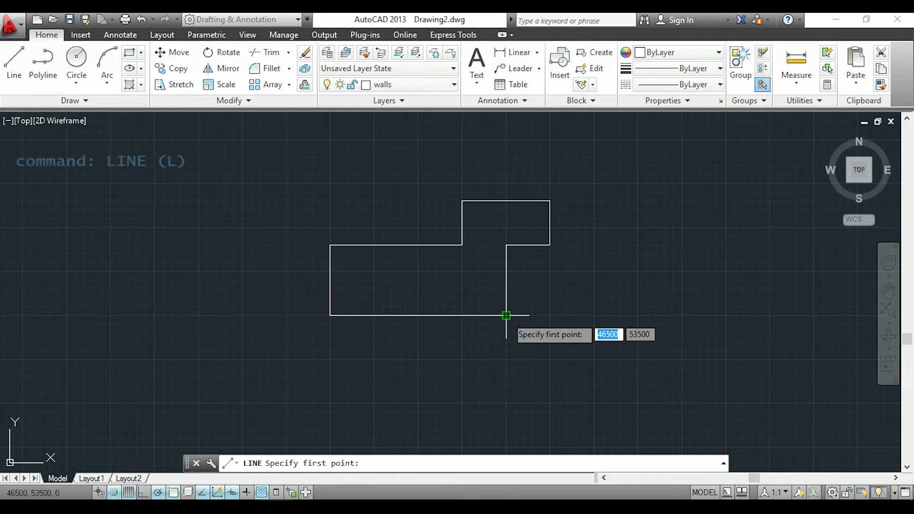
pyautogui.moveTo(419, 315)
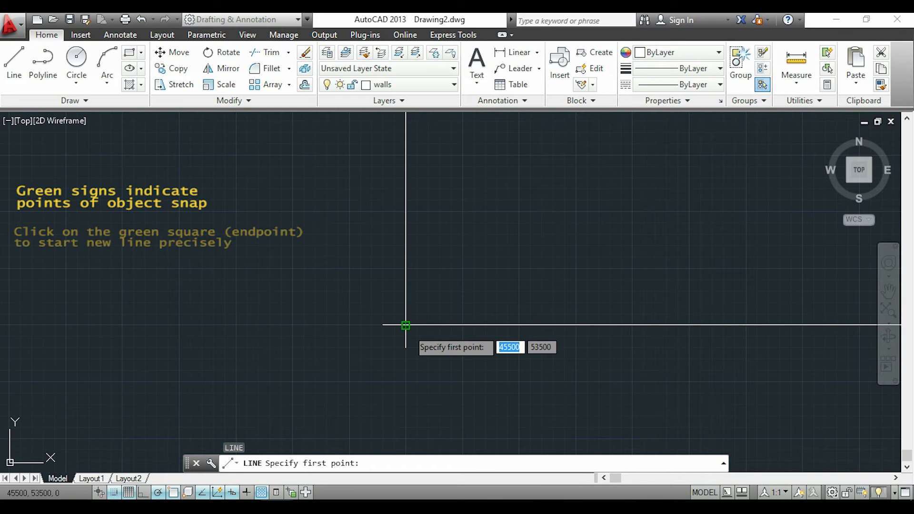
pyautogui.click(405, 325)
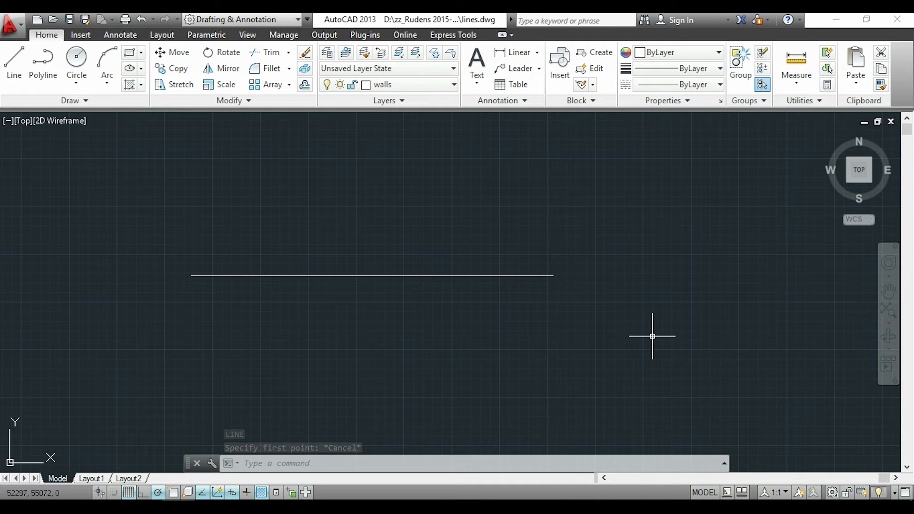
# With object snap off, start a line near the horizontal line's end, then cancel it.
pyautogui.click(174, 493)
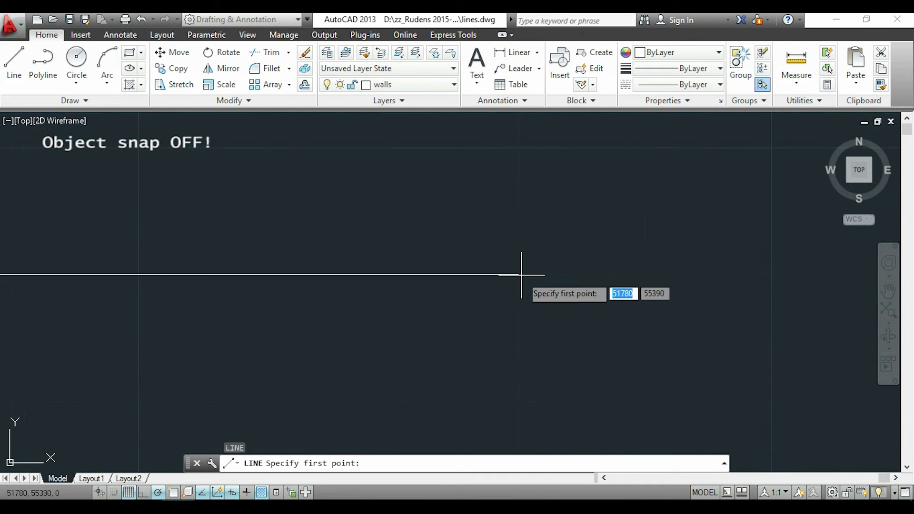
pyautogui.click(521, 274)
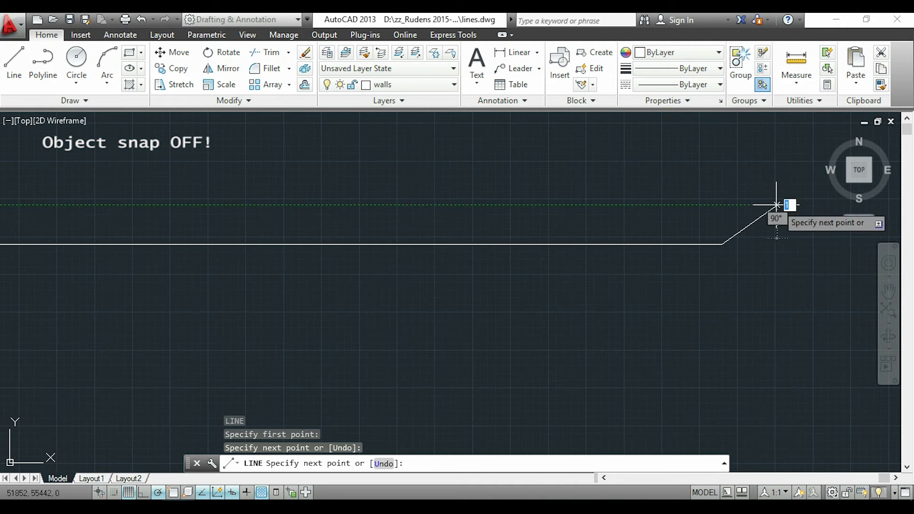
pyautogui.press('Escape')
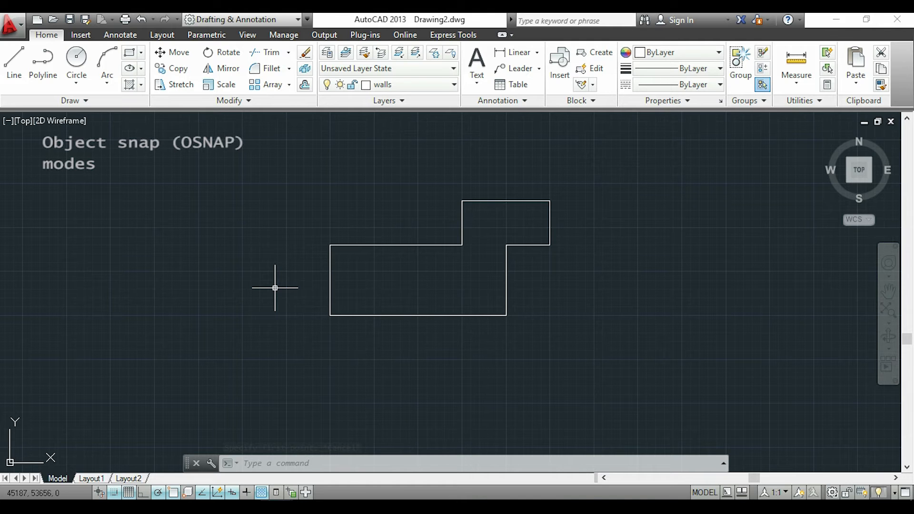
# Review the OSNAP settings with endpoint, midpoint, center, extension and perpendicular modes enabled, then confirm.
pyautogui.press('Escape')
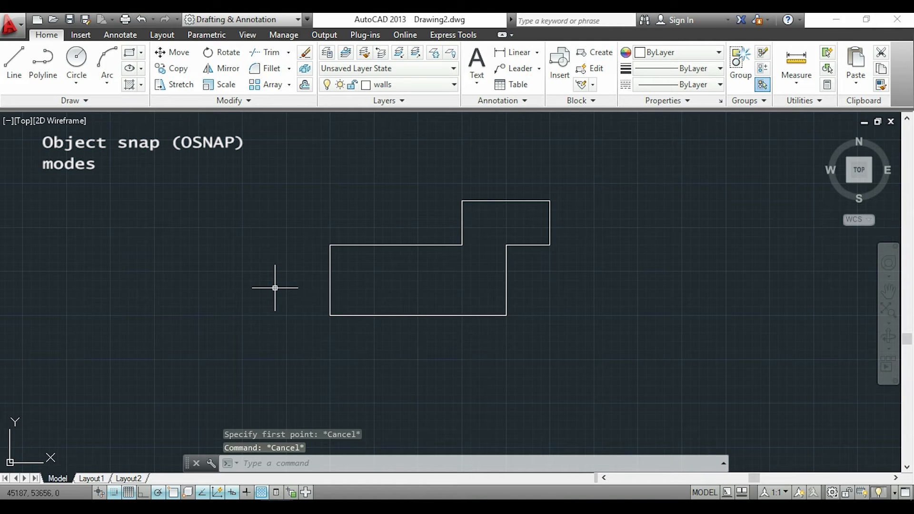
pyautogui.write('osnap')
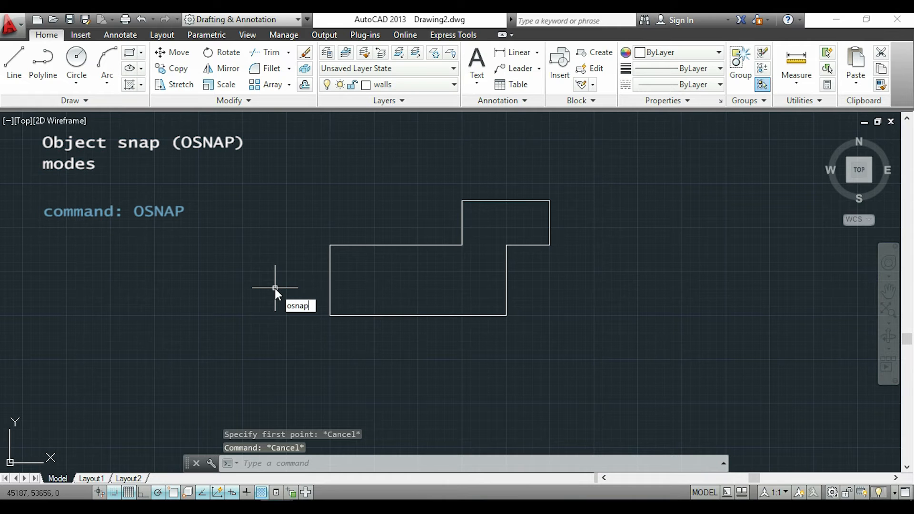
pyautogui.press('Enter')
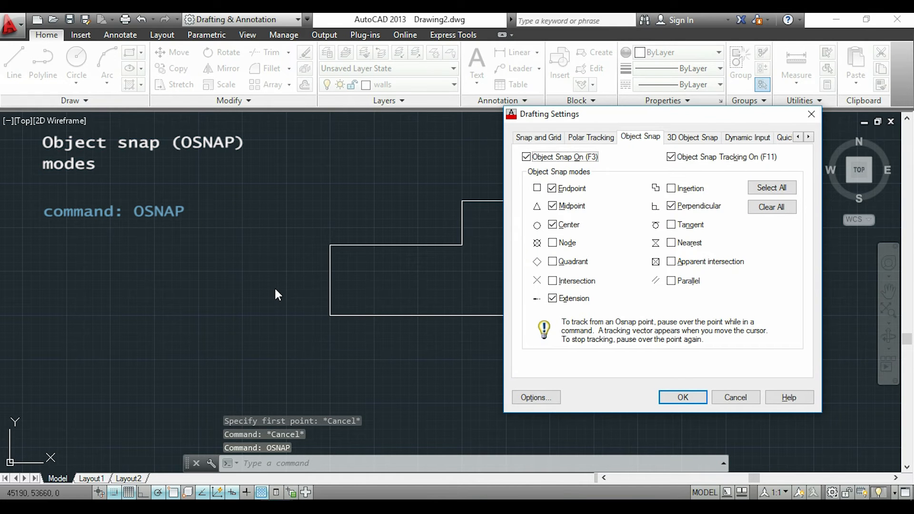
pyautogui.moveTo(408, 203)
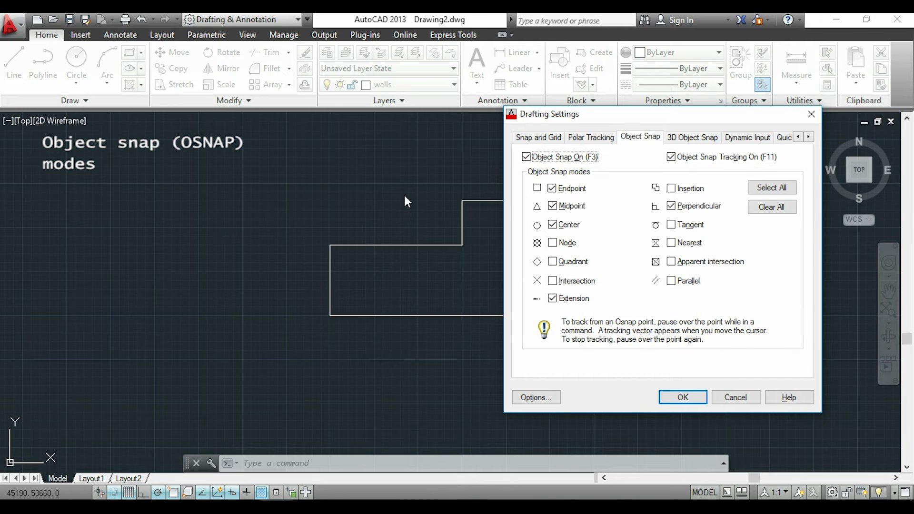
pyautogui.click(683, 398)
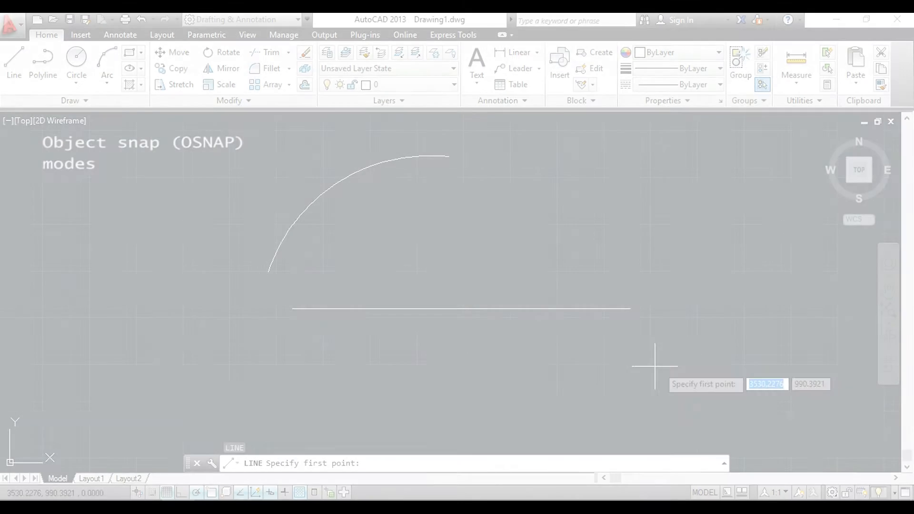
pyautogui.moveTo(462, 309)
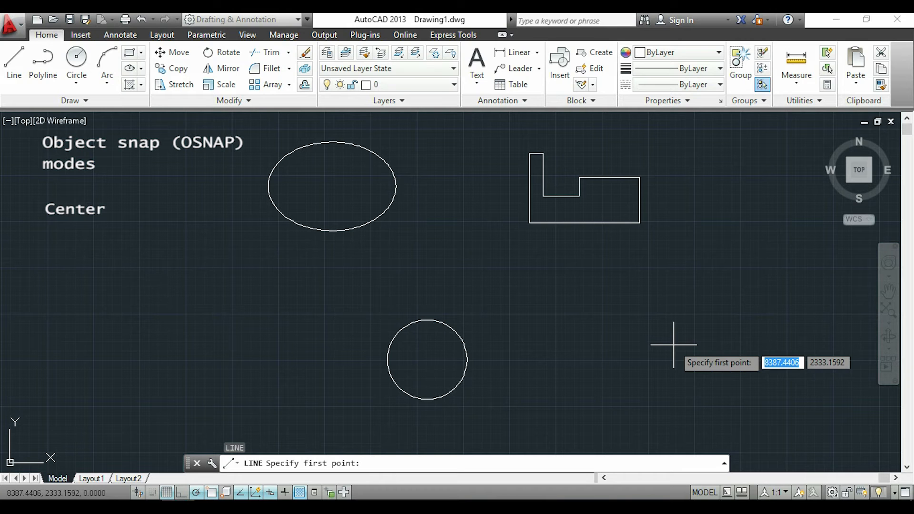
pyautogui.moveTo(554, 366)
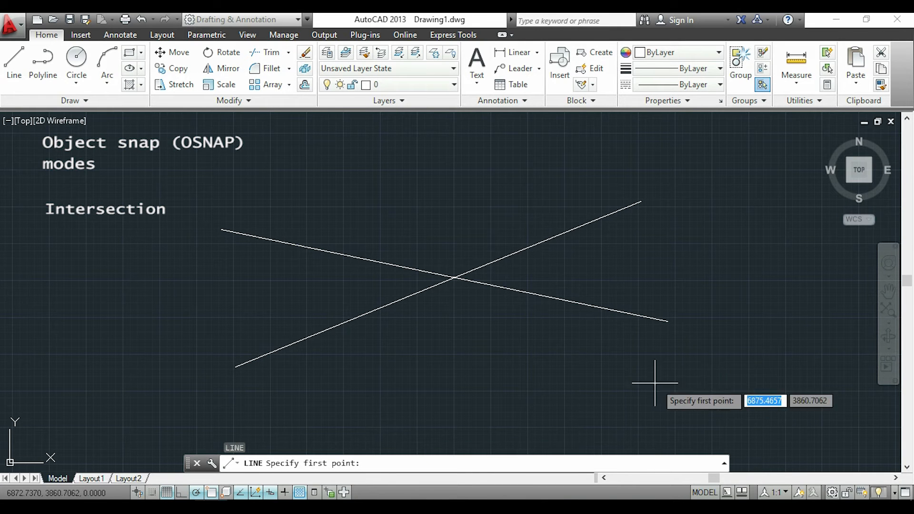
pyautogui.moveTo(455, 278)
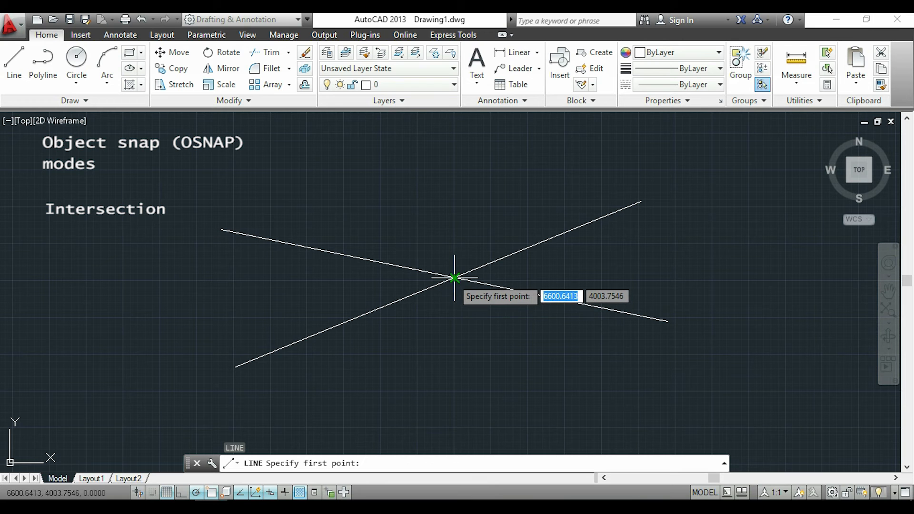
# Start lines at the two lines' intersection and at the diagonal line's lower endpoint.
pyautogui.click(455, 278)
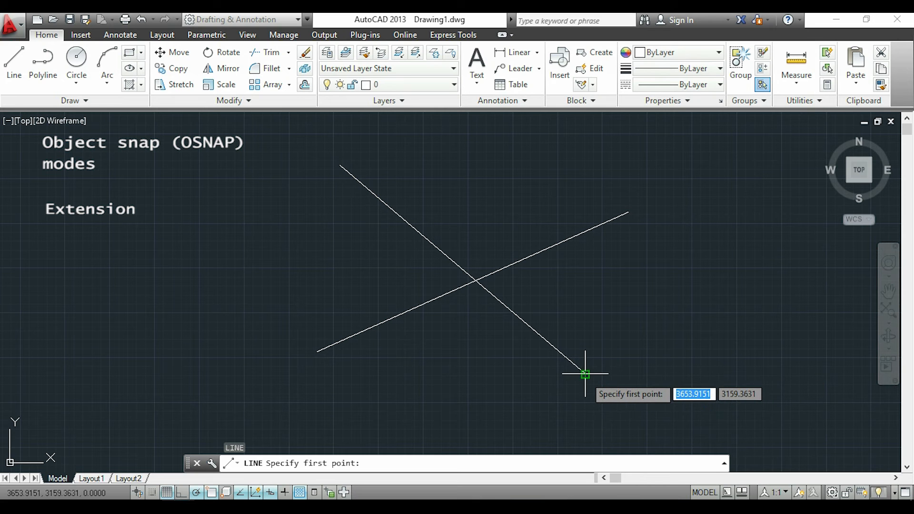
pyautogui.click(585, 374)
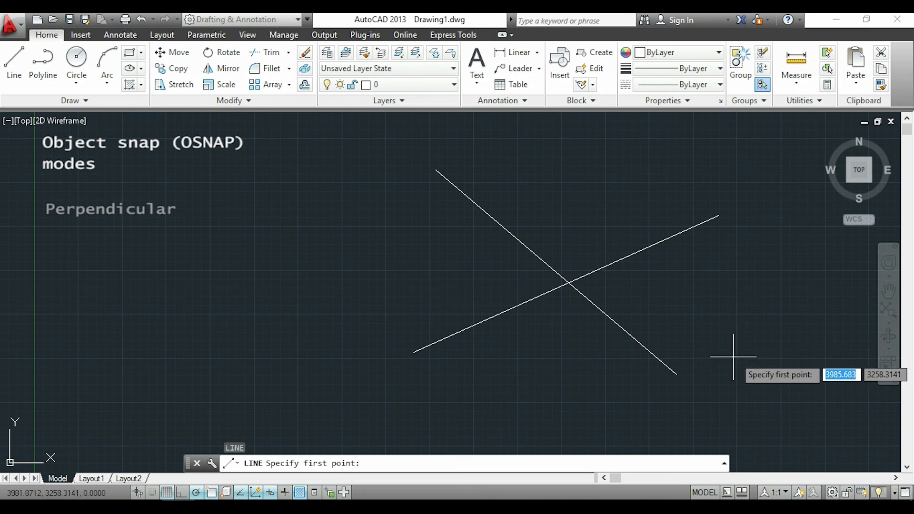
pyautogui.moveTo(675, 375)
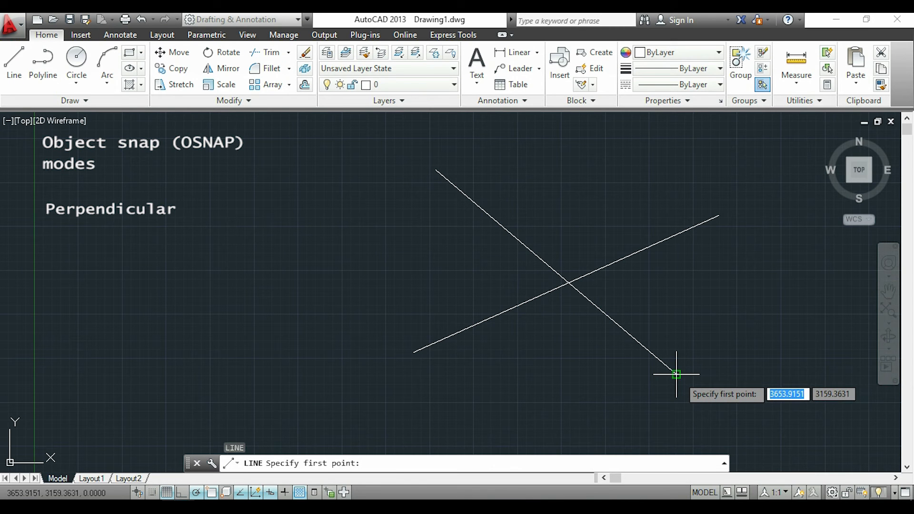
# Draw a line from the V's bottom vertex perpendicular to the rising diagonal line.
pyautogui.click(676, 375)
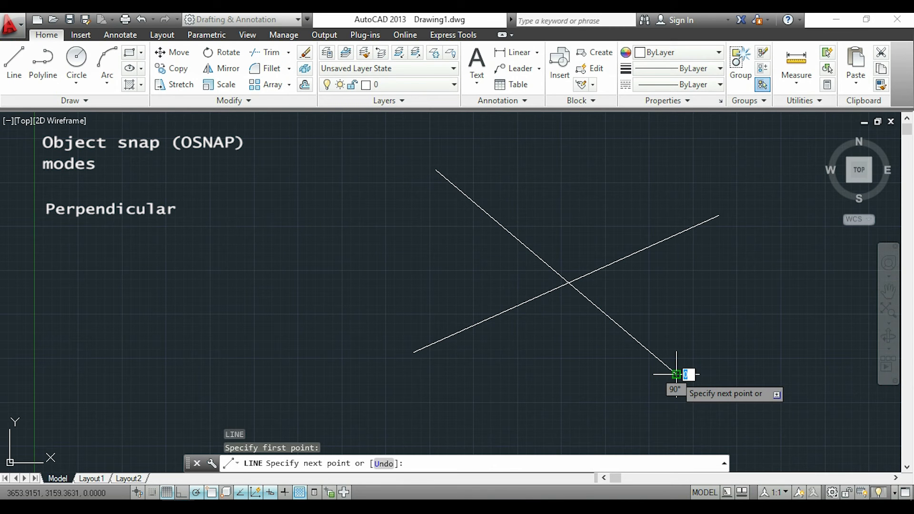
pyautogui.moveTo(676, 338)
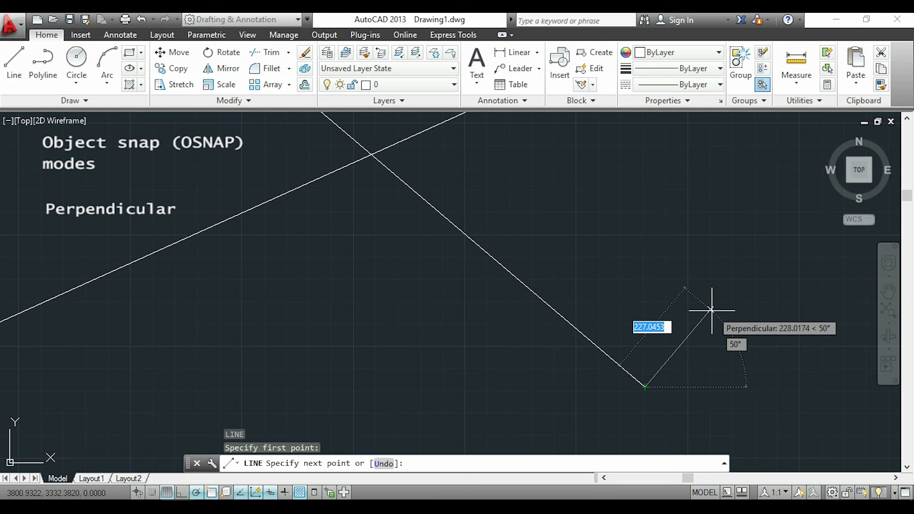
pyautogui.moveTo(712, 310)
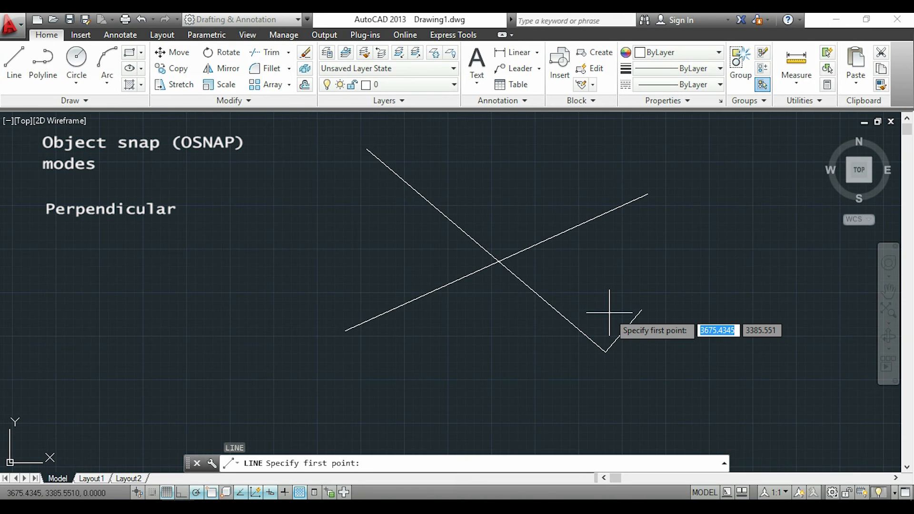
pyautogui.moveTo(605, 353)
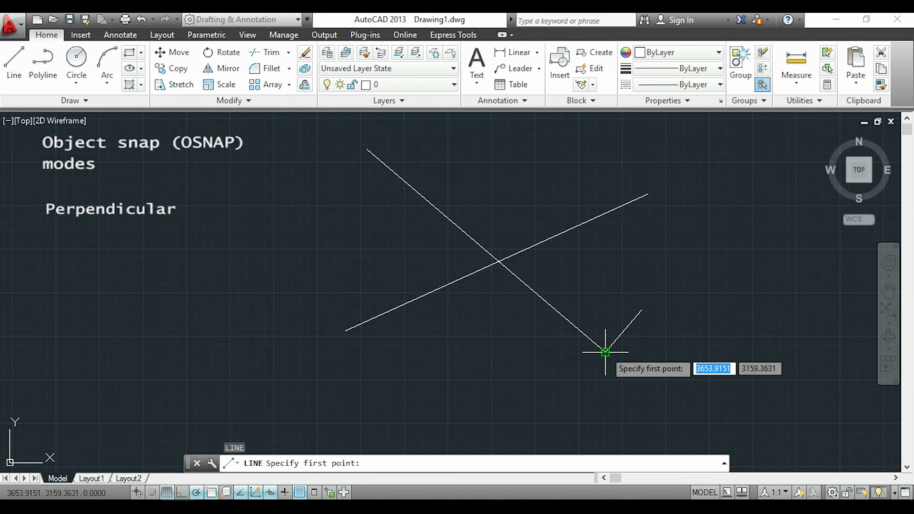
pyautogui.click(605, 352)
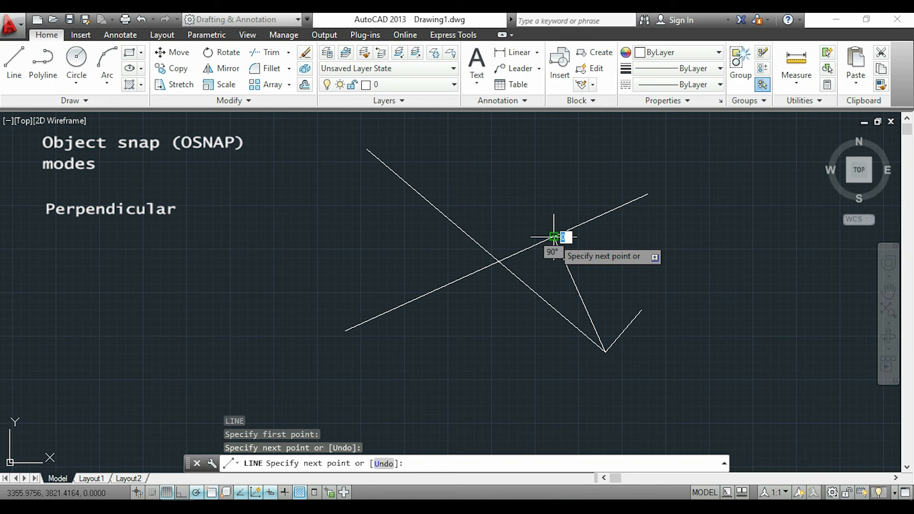
pyautogui.press('Escape')
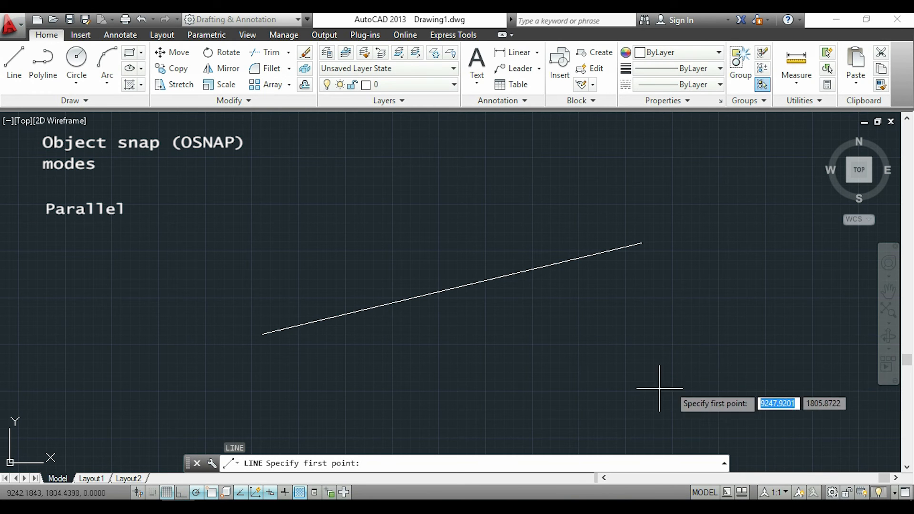
pyautogui.moveTo(220, 324)
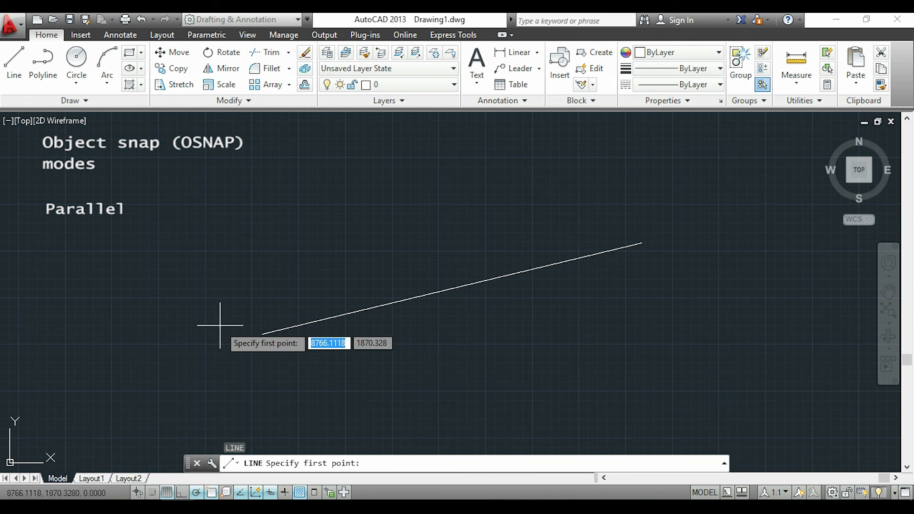
# Begin a new line just left of the slanted line's lower end.
pyautogui.click(221, 317)
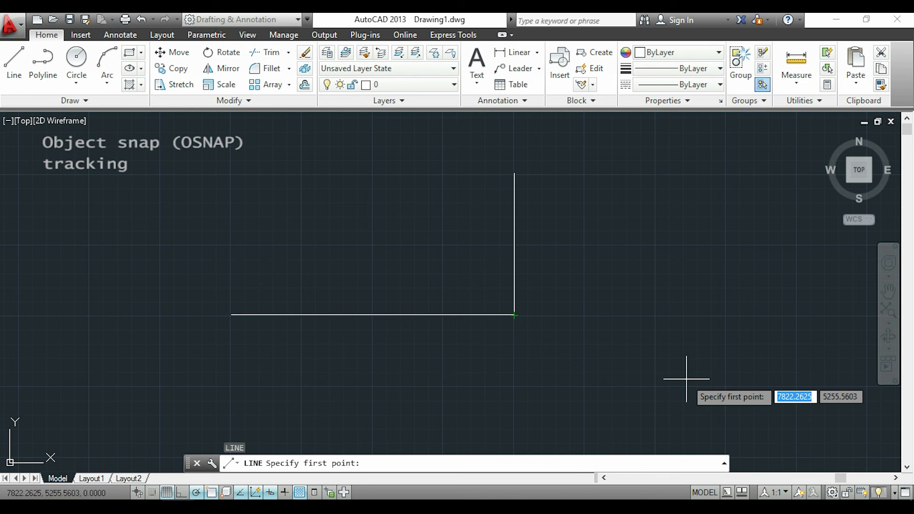
pyautogui.moveTo(677, 384)
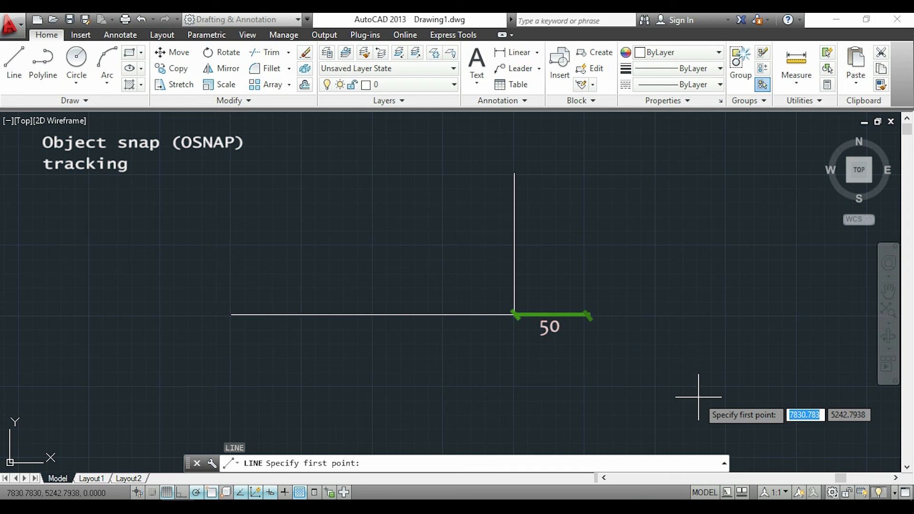
pyautogui.moveTo(514, 316)
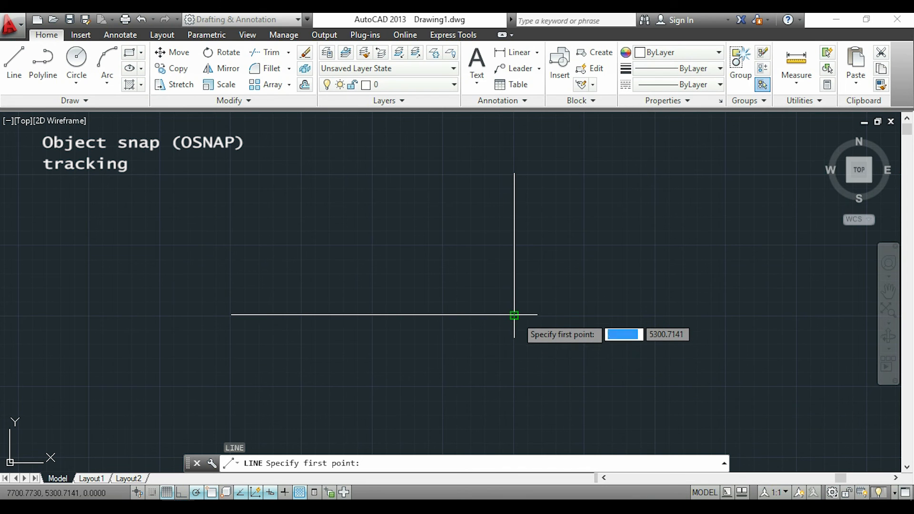
pyautogui.moveTo(575, 315)
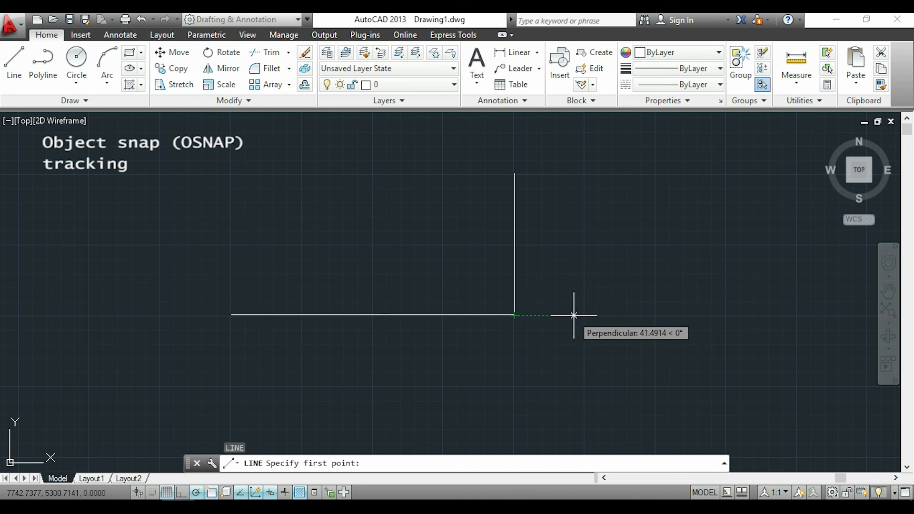
pyautogui.moveTo(583, 316)
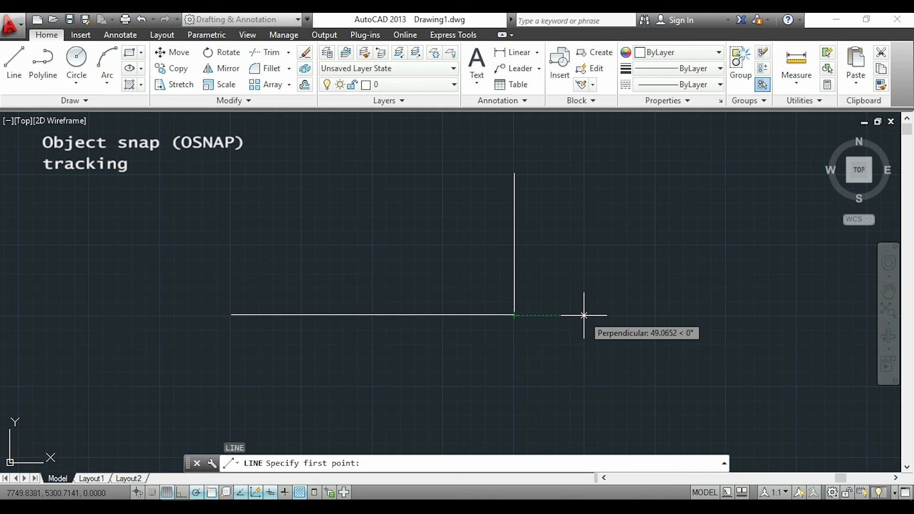
# Track from the L corner to draw vertical lines 50 right and 100 left, up to the top level.
pyautogui.write('50')
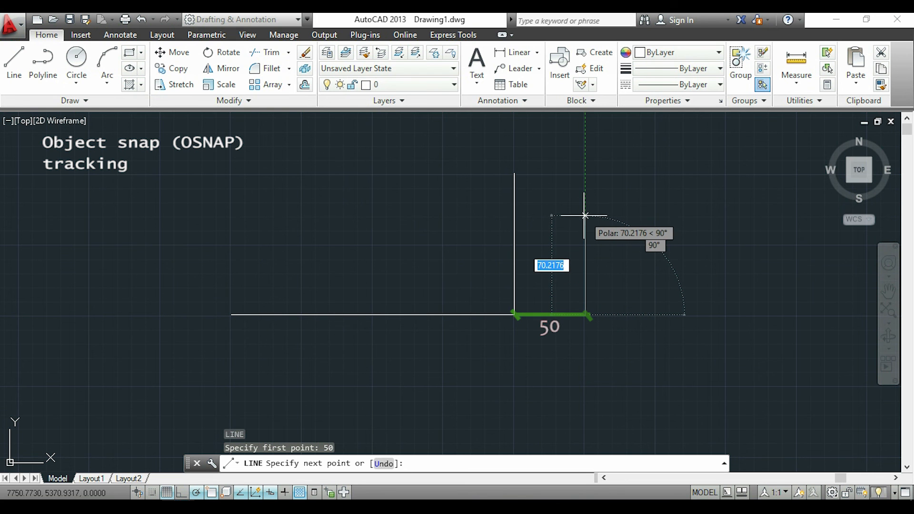
pyautogui.moveTo(585, 184)
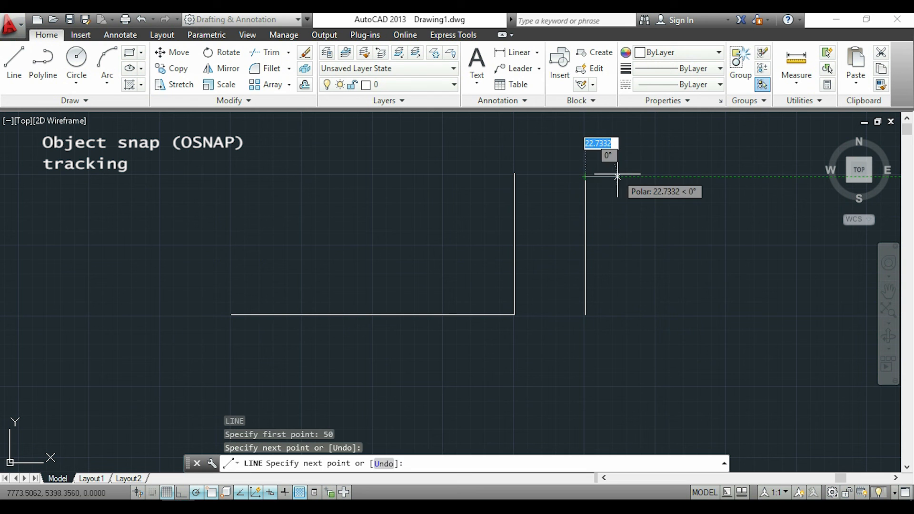
pyautogui.press('Escape')
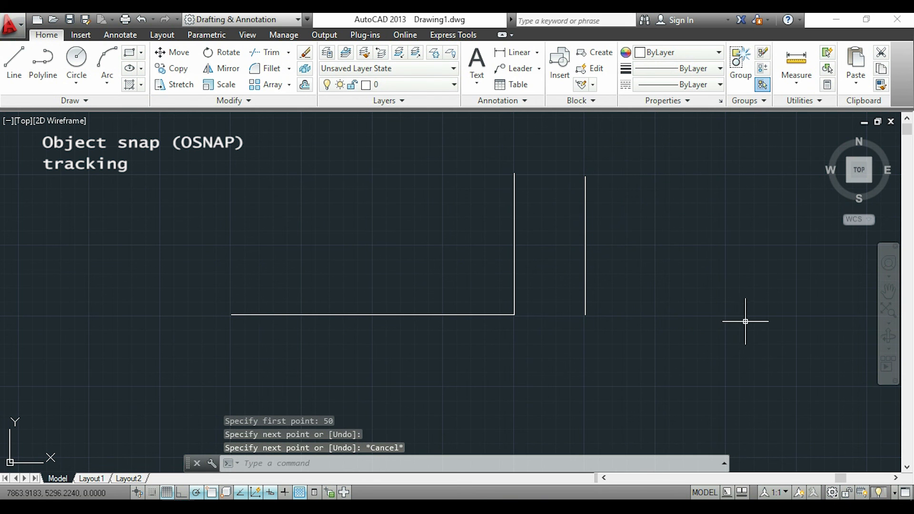
pyautogui.moveTo(747, 317)
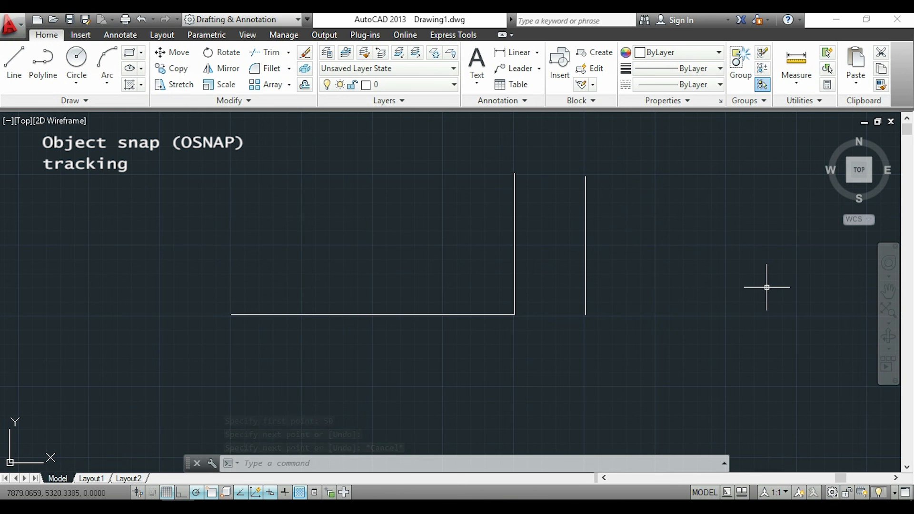
pyautogui.click(13, 65)
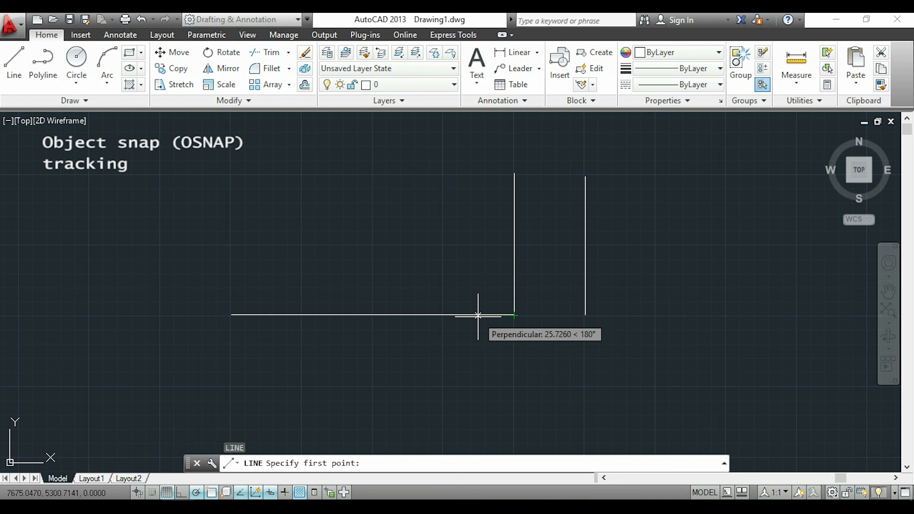
pyautogui.write('100')
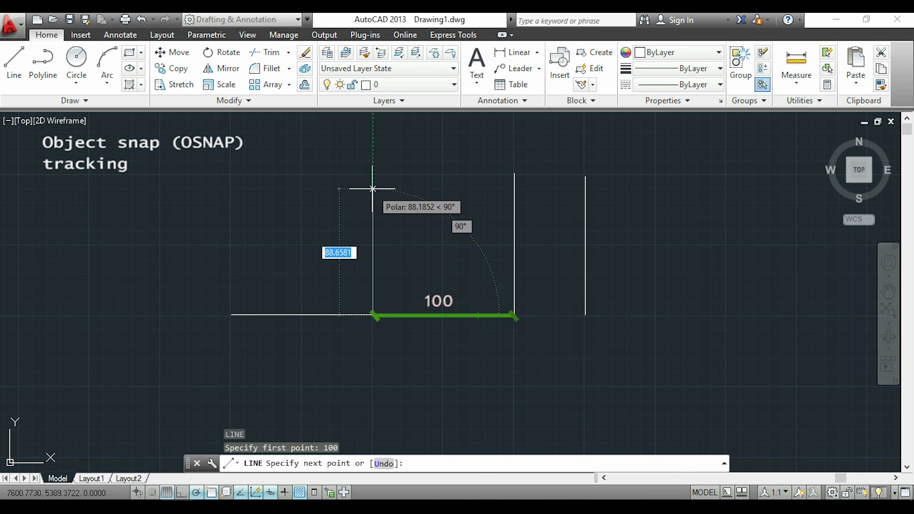
pyautogui.click(373, 174)
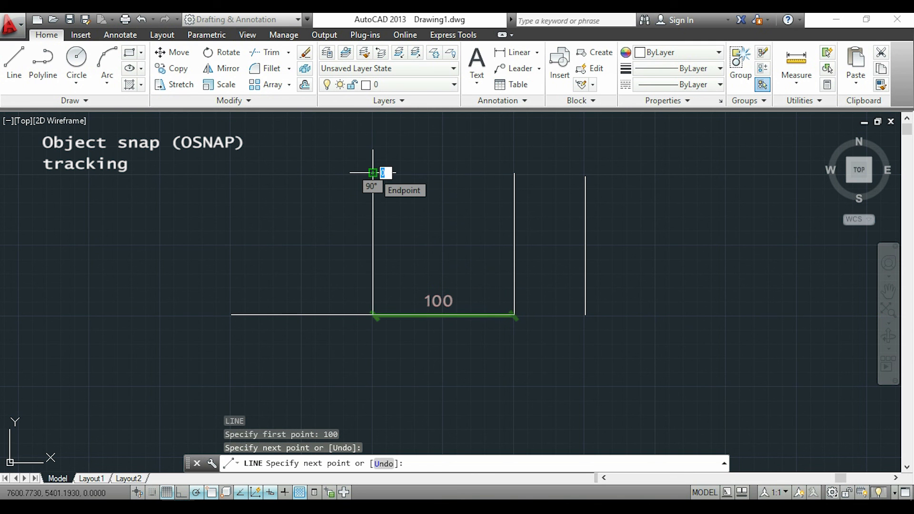